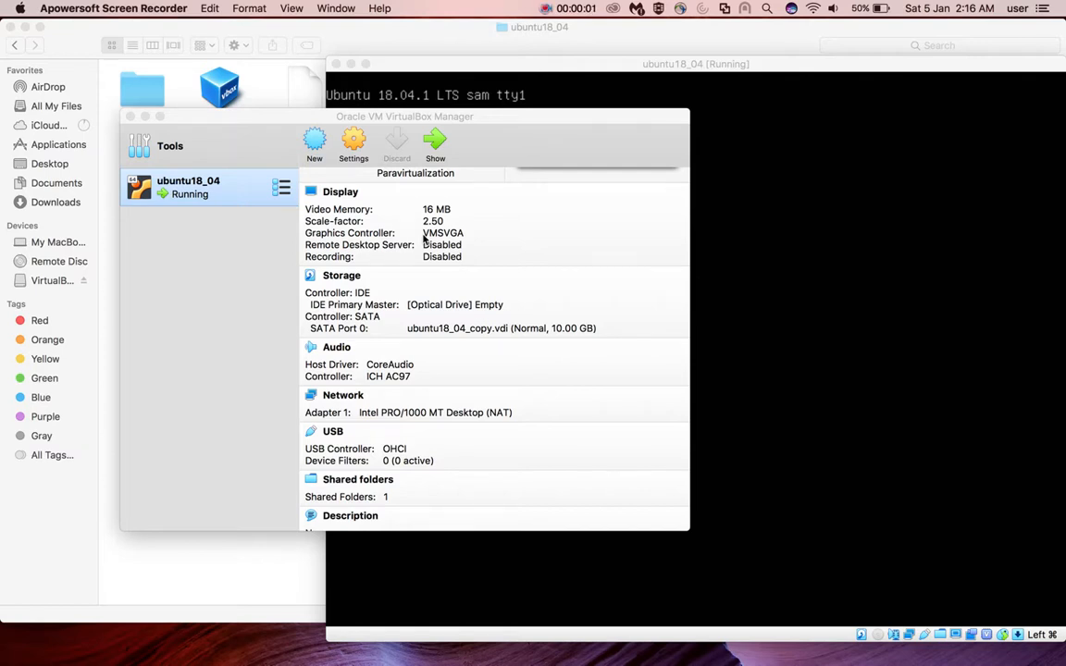
mouse_move(597, 137)
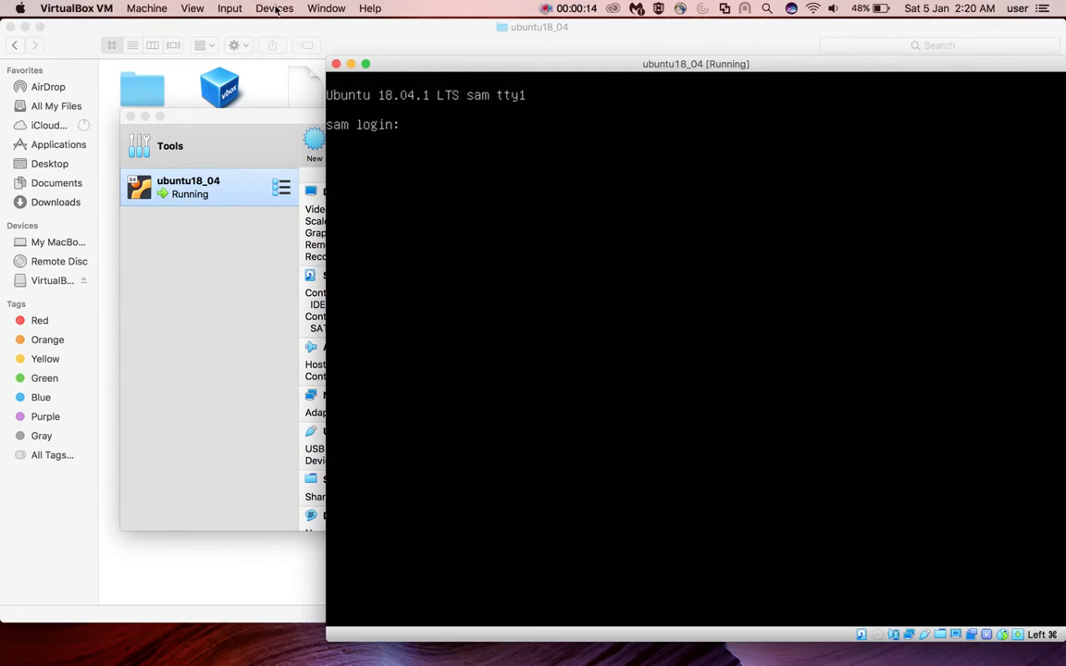
Step: Bring the running ubuntu18_04 VM console with its login prompt to the front
click(274, 7)
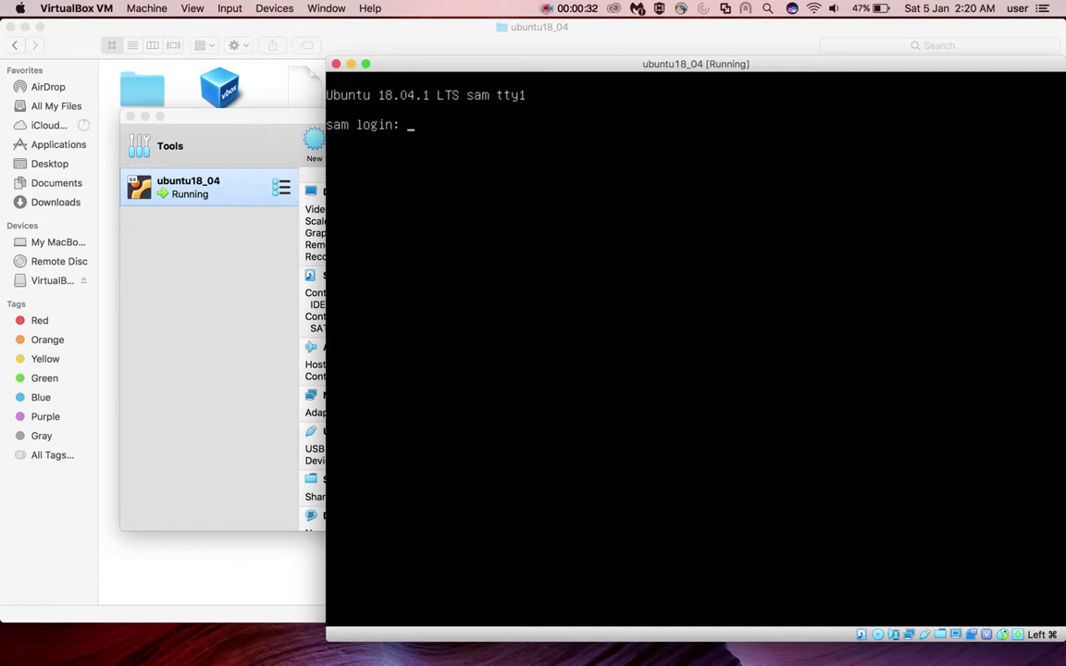
Step: Log into the Ubuntu VM as user sam
text(sam)
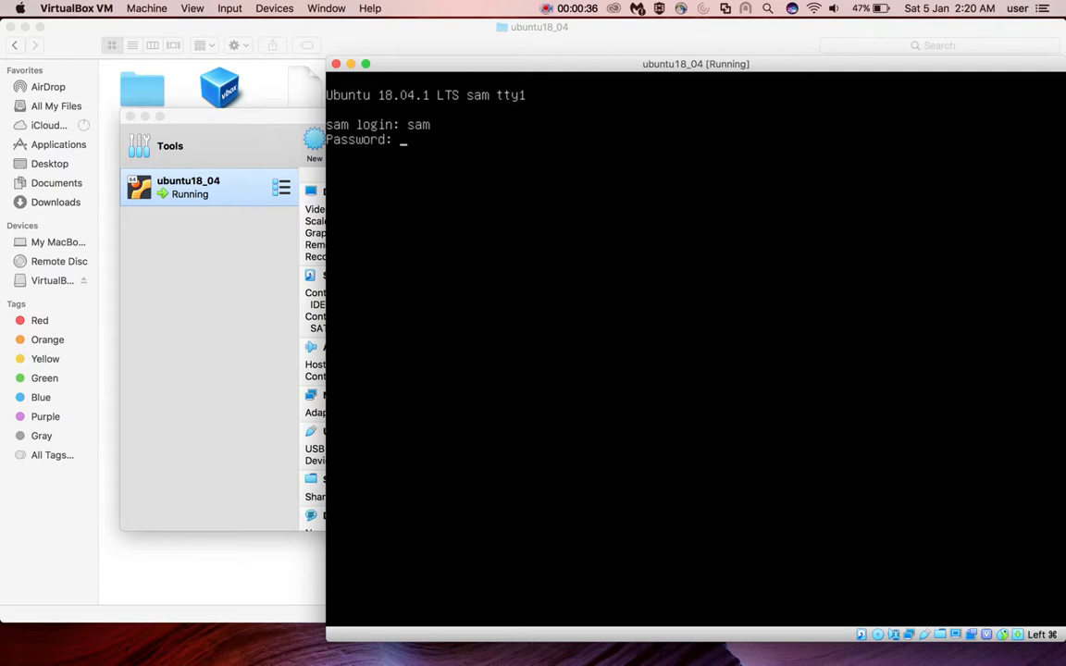
key(Return)
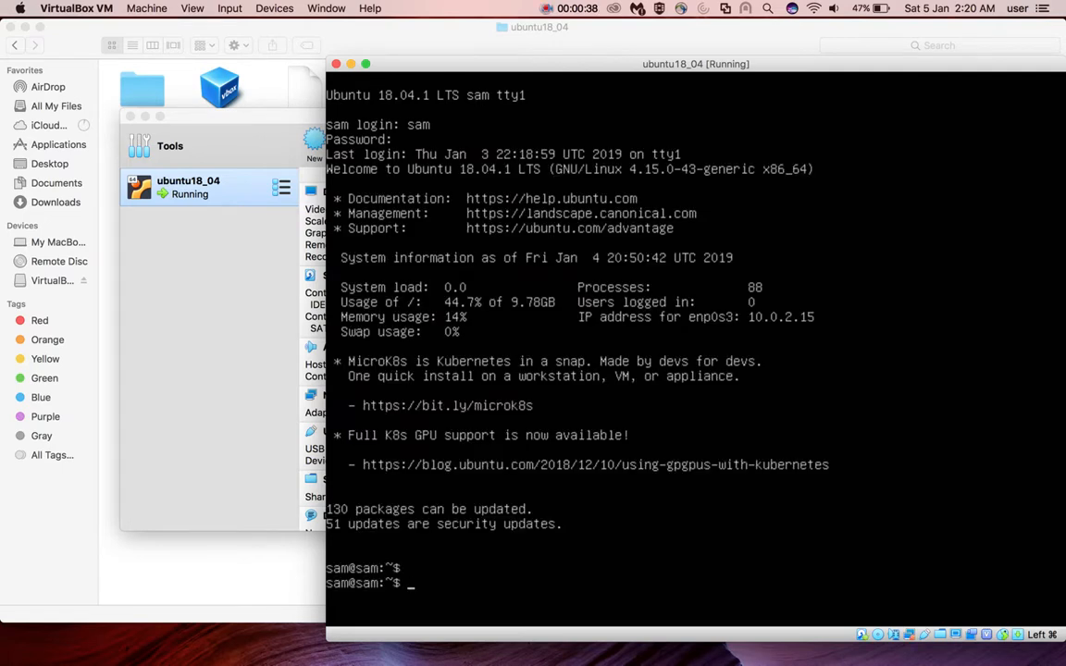
Step: Run lsmod | grep vbo, which lists only the vboxguest module
text(ls)
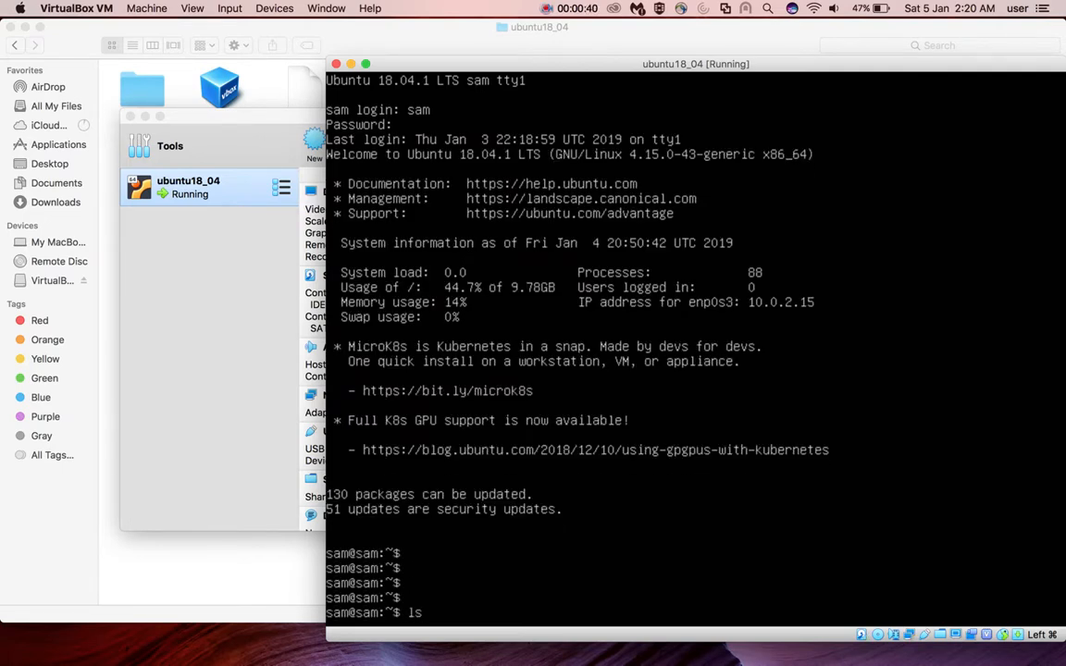
text(smod |)
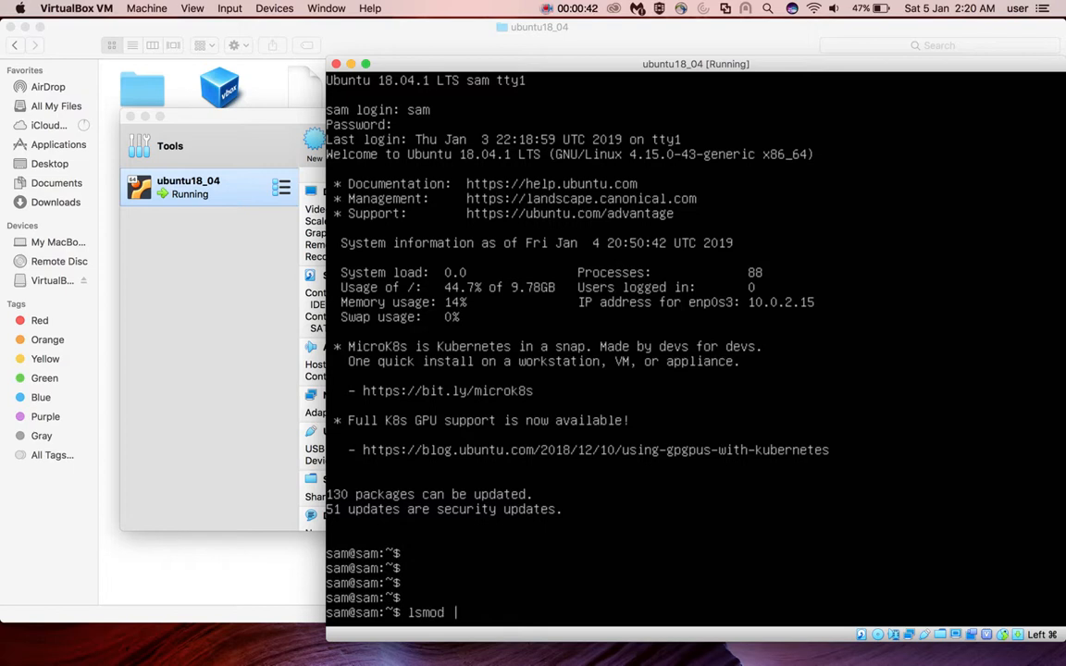
text(grep vb)
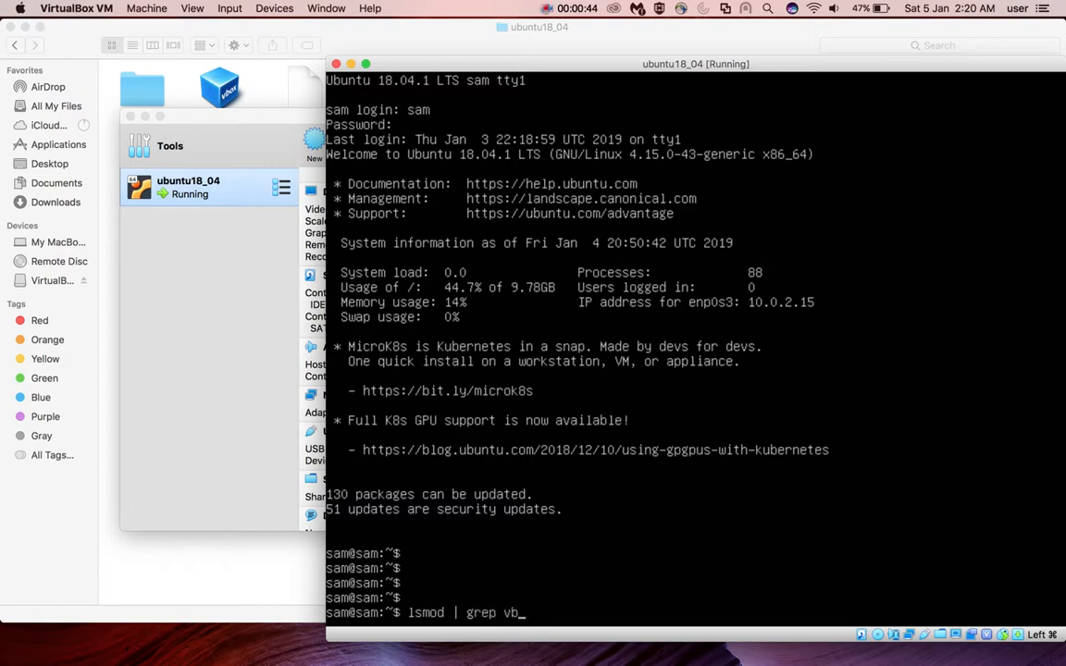
key(enter)
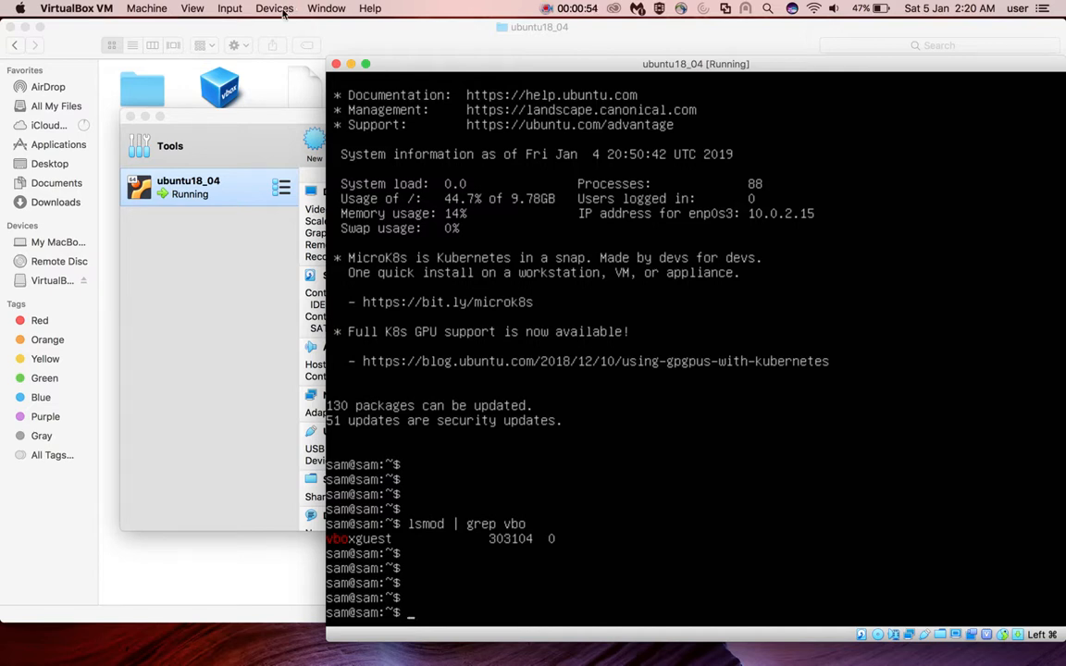
Step: Insert the Guest Additions CD image via Devices, review the media-locked error details and dismiss it
click(273, 8)
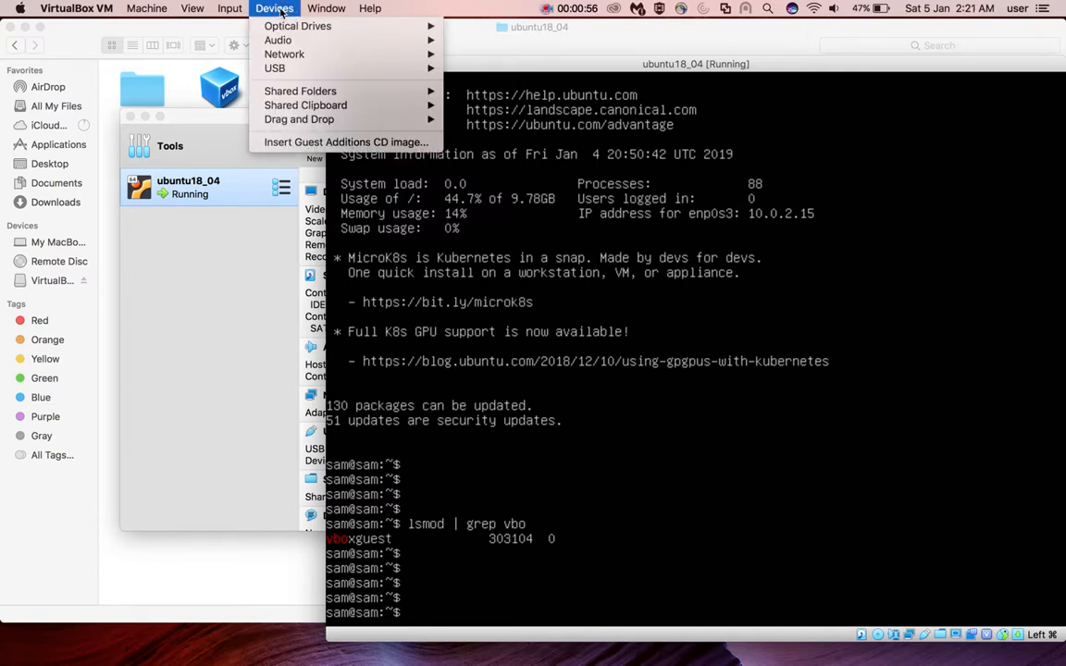
mouse_move(345, 141)
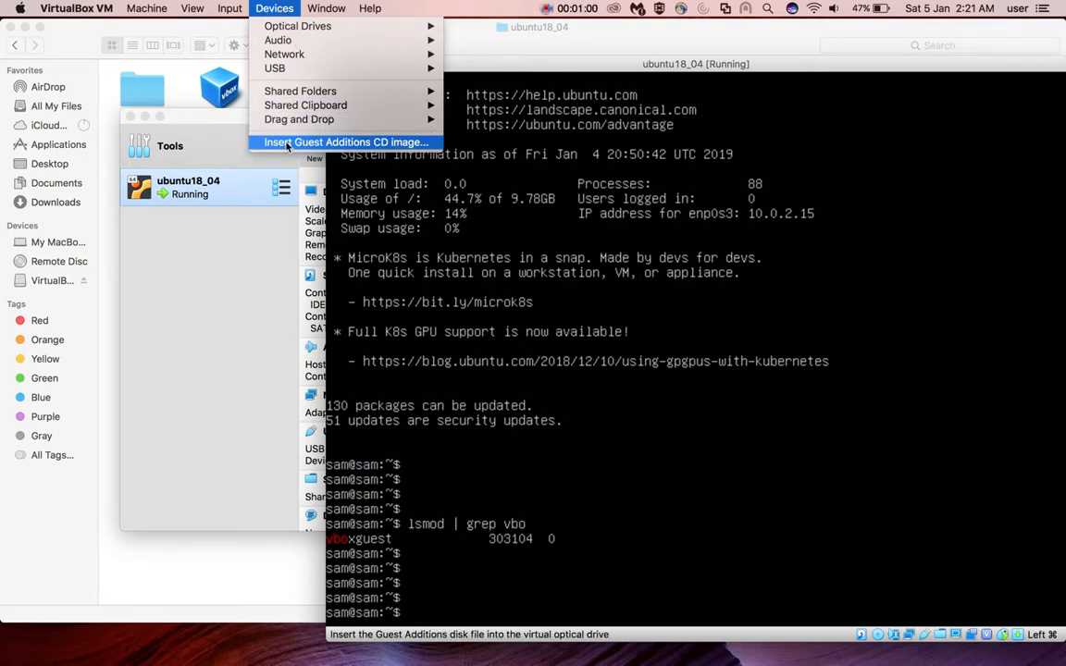
click(345, 140)
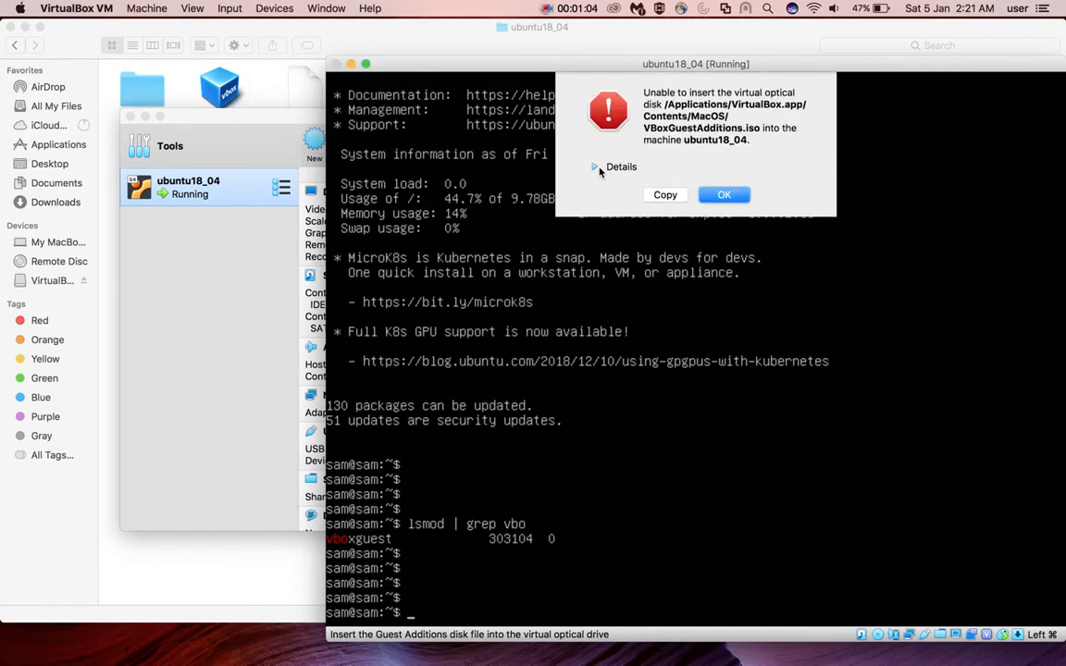
click(615, 167)
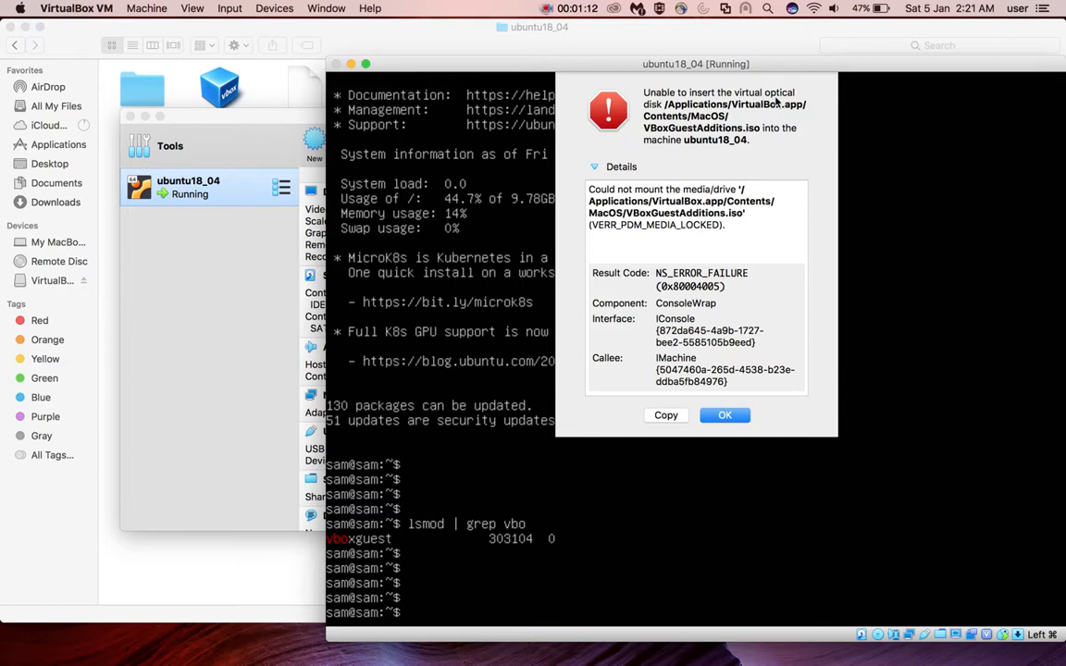
mouse_move(729, 155)
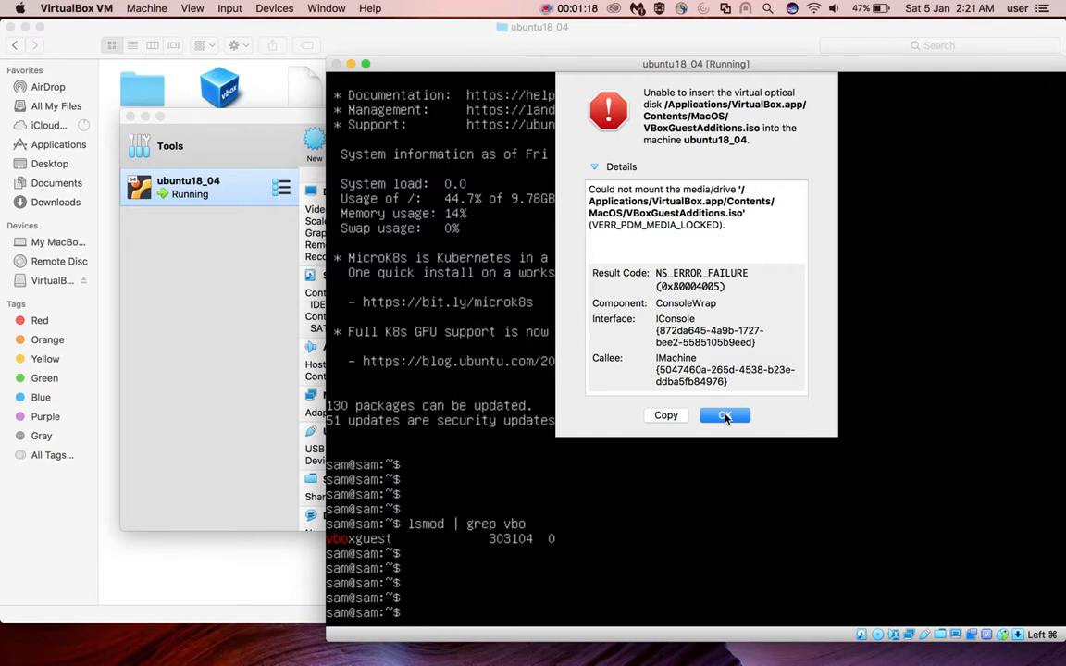
click(725, 414)
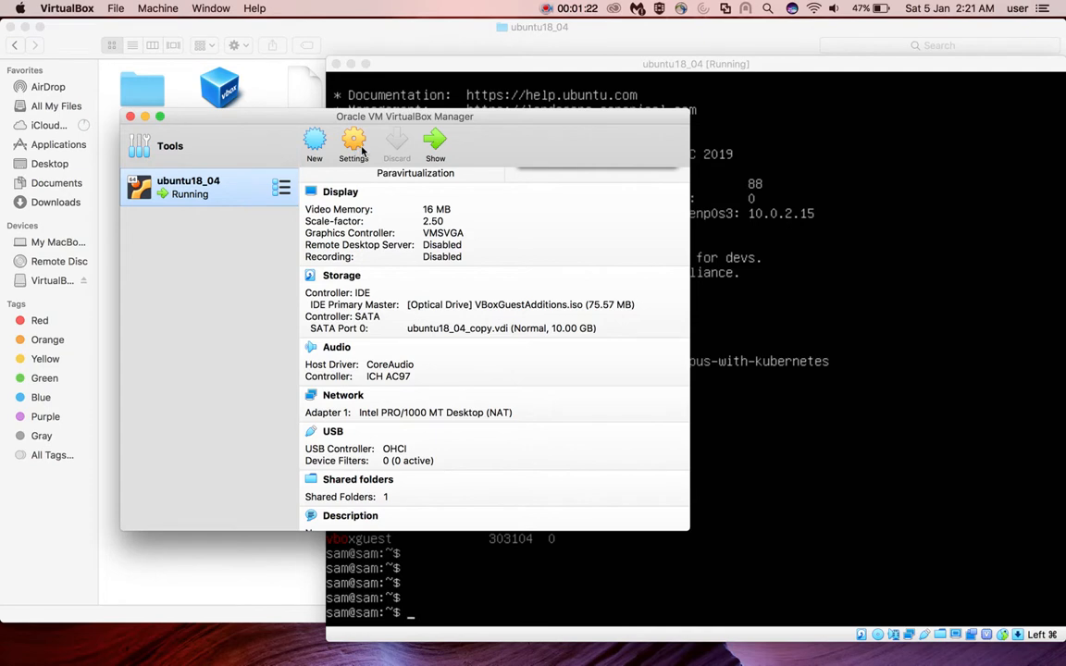
Step: Confirm VBoxGuestAdditions.iso sits on the IDE controller in the VM's Storage settings, then close them
click(354, 144)
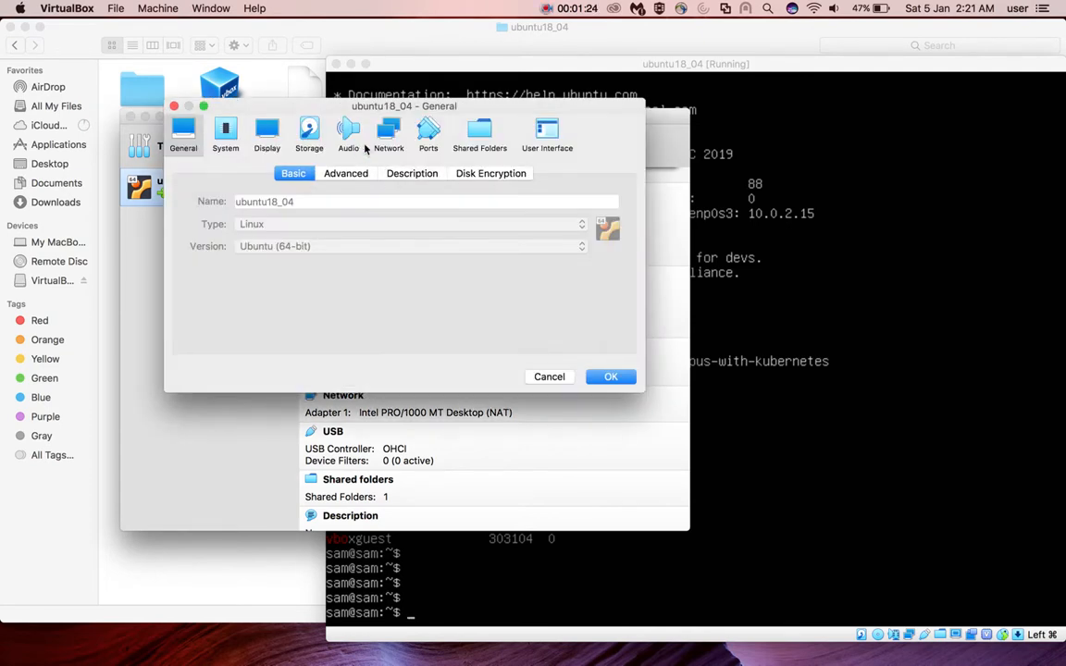
click(308, 133)
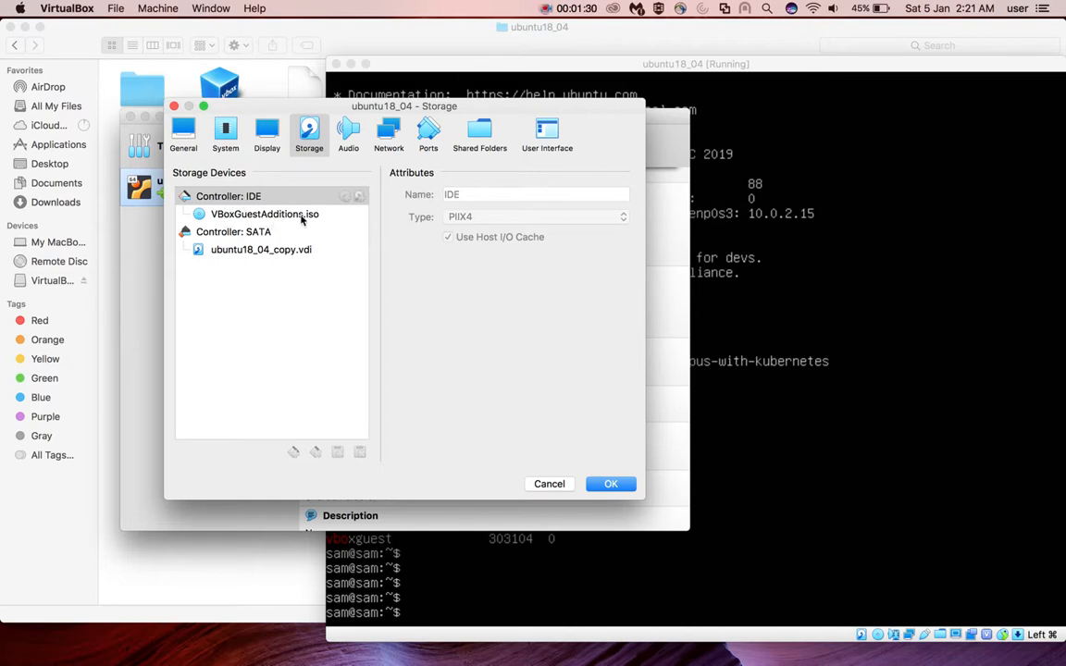
mouse_move(296, 222)
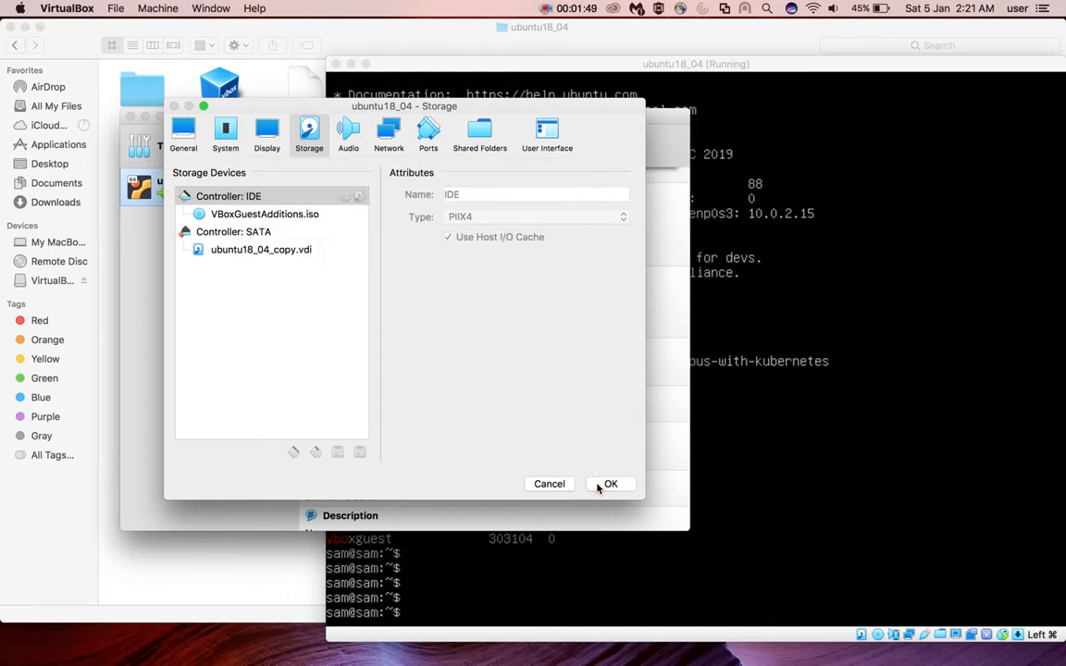
click(610, 485)
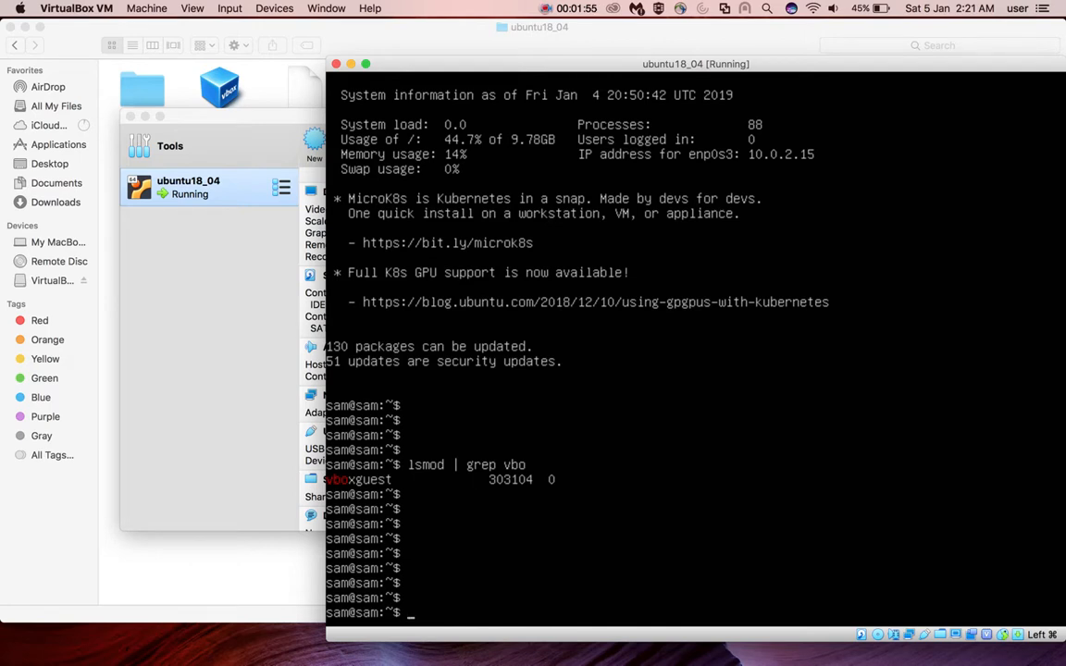
Step: Create /media/test1 with sudo mkdir, retrying the administrator password
text(m)
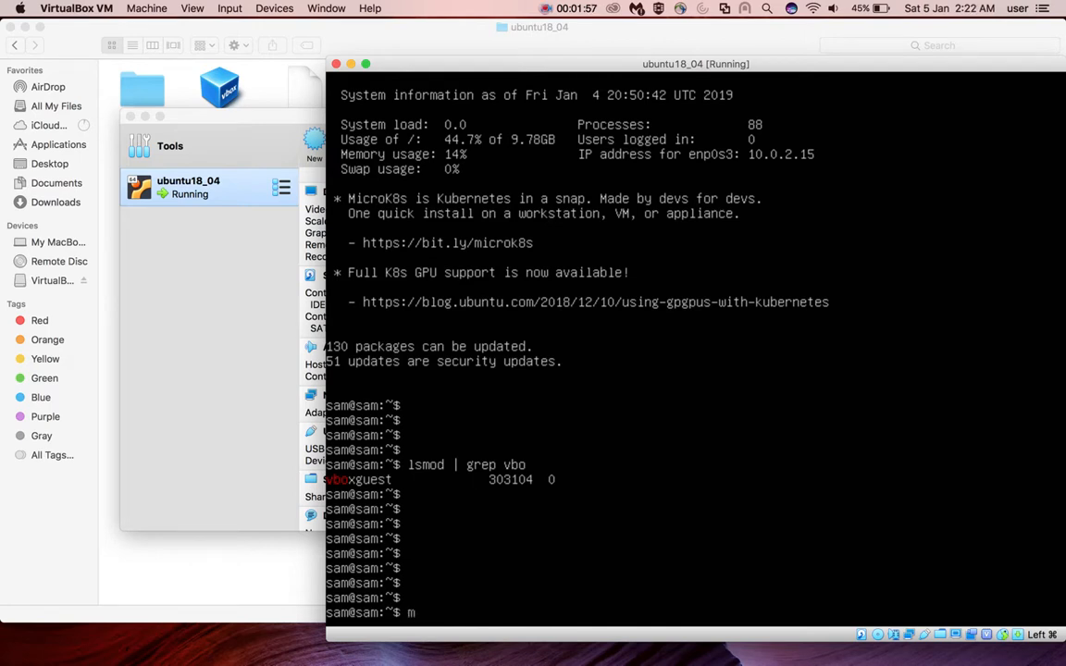
text(sudo)
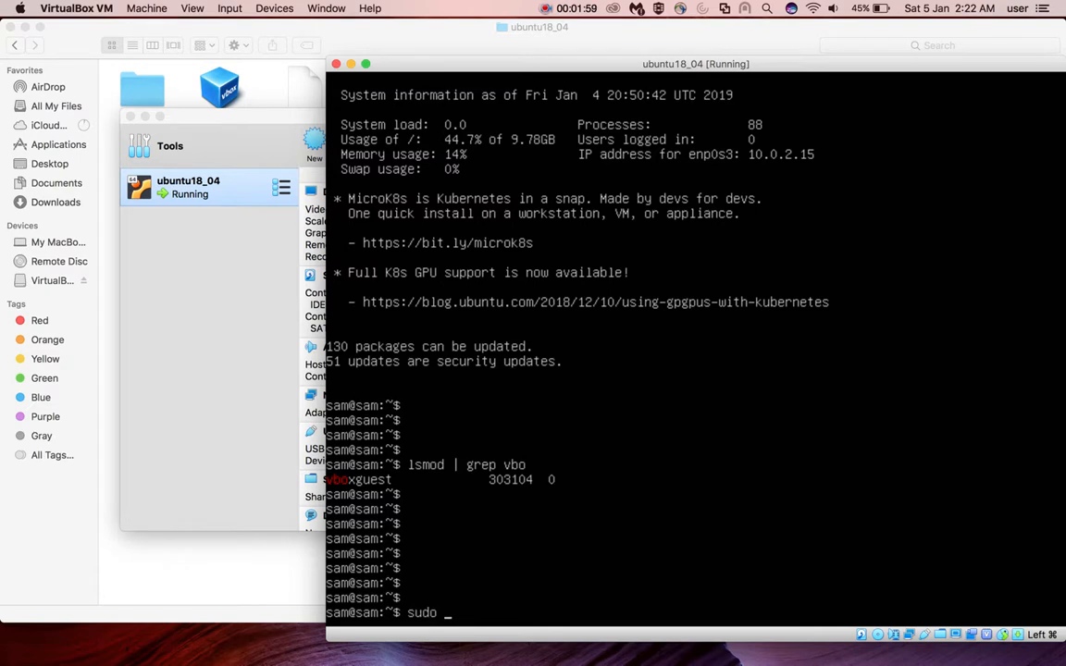
text(mkdir /)
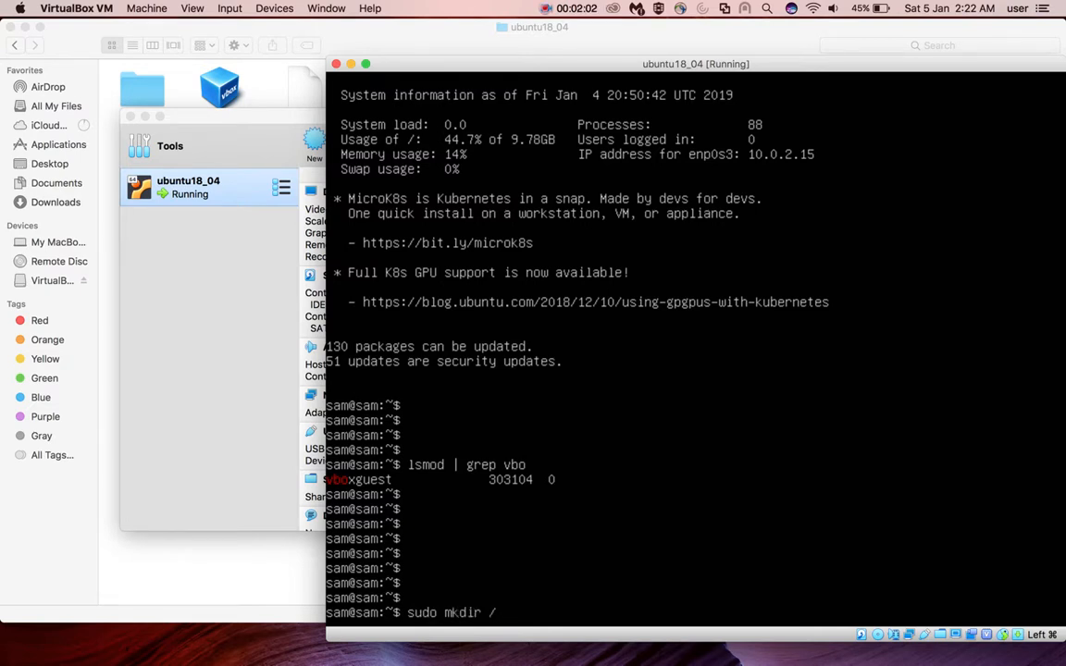
text(media/)
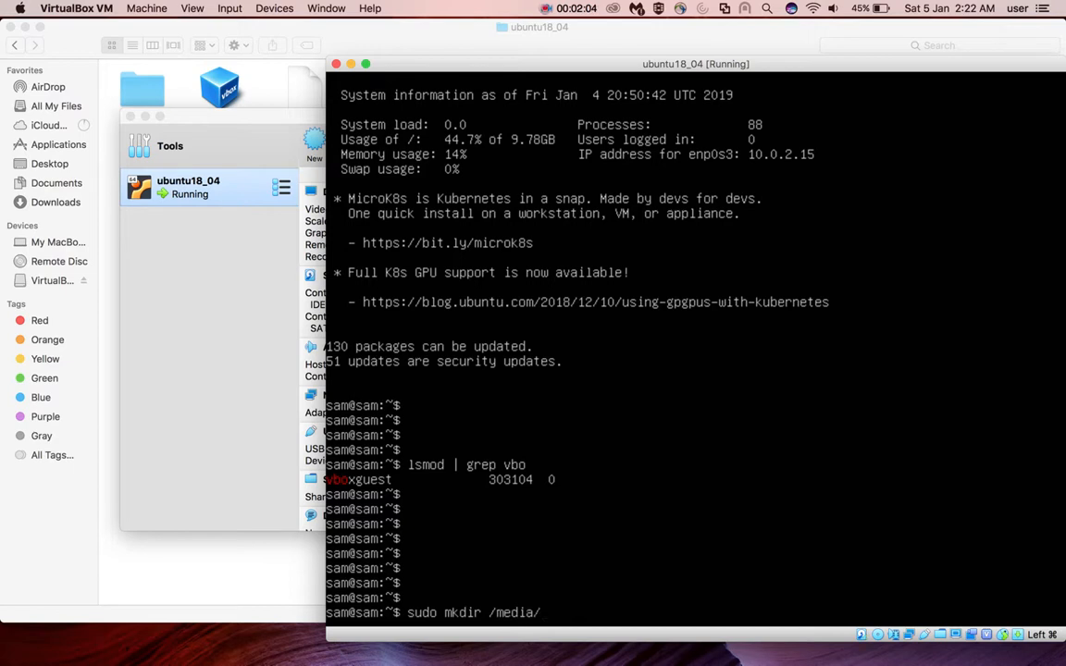
text(test1)
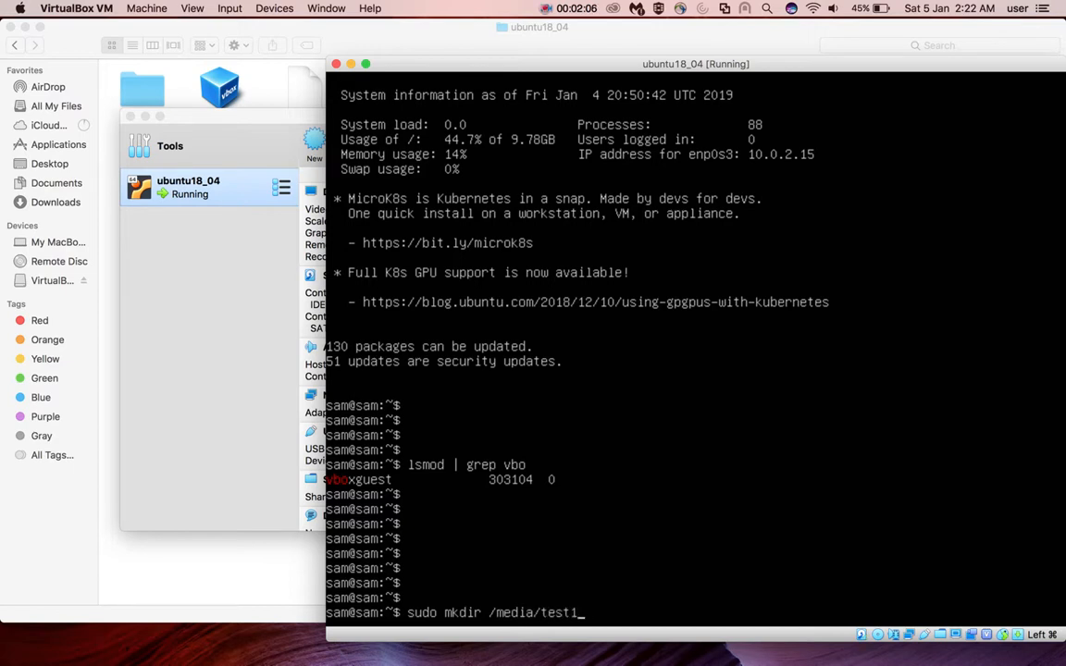
key(Return)
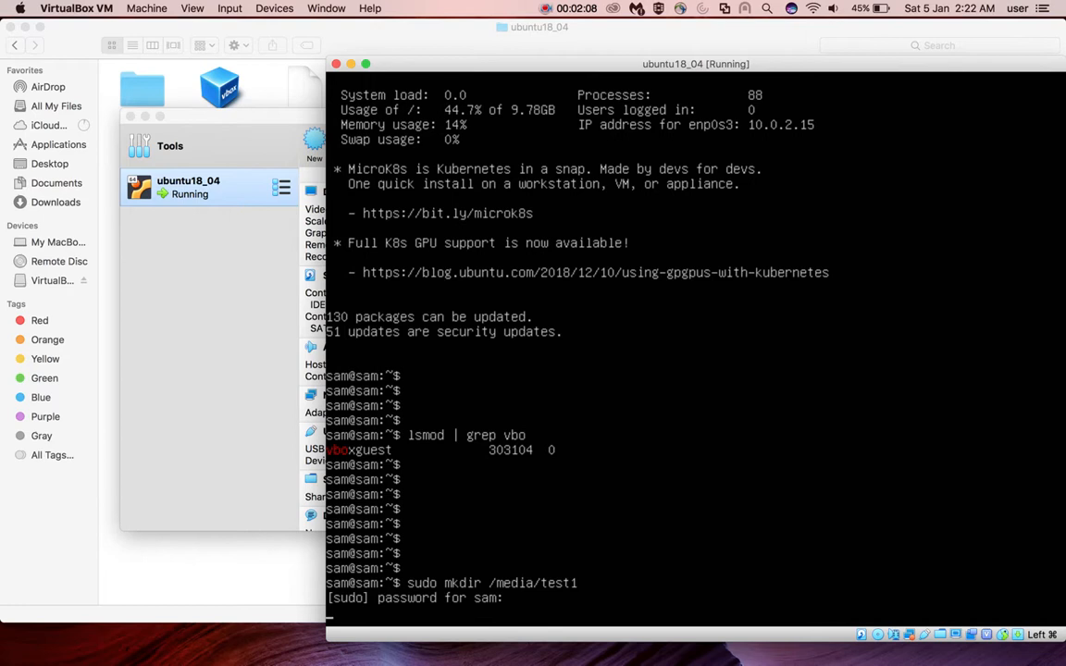
key(Return)
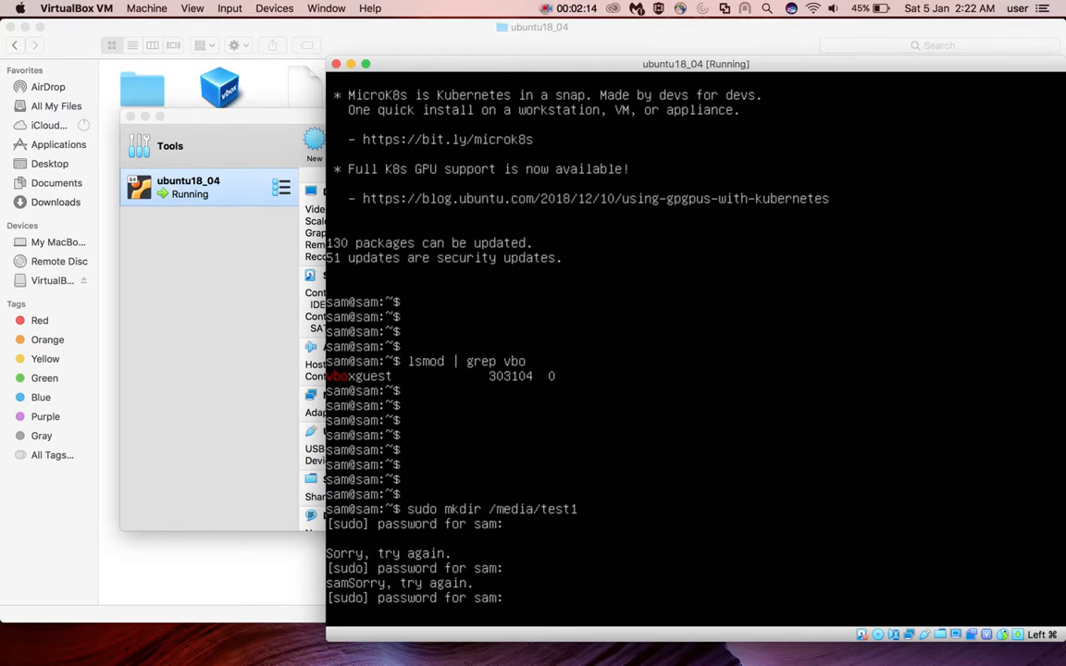
key(Return)
text(cd)
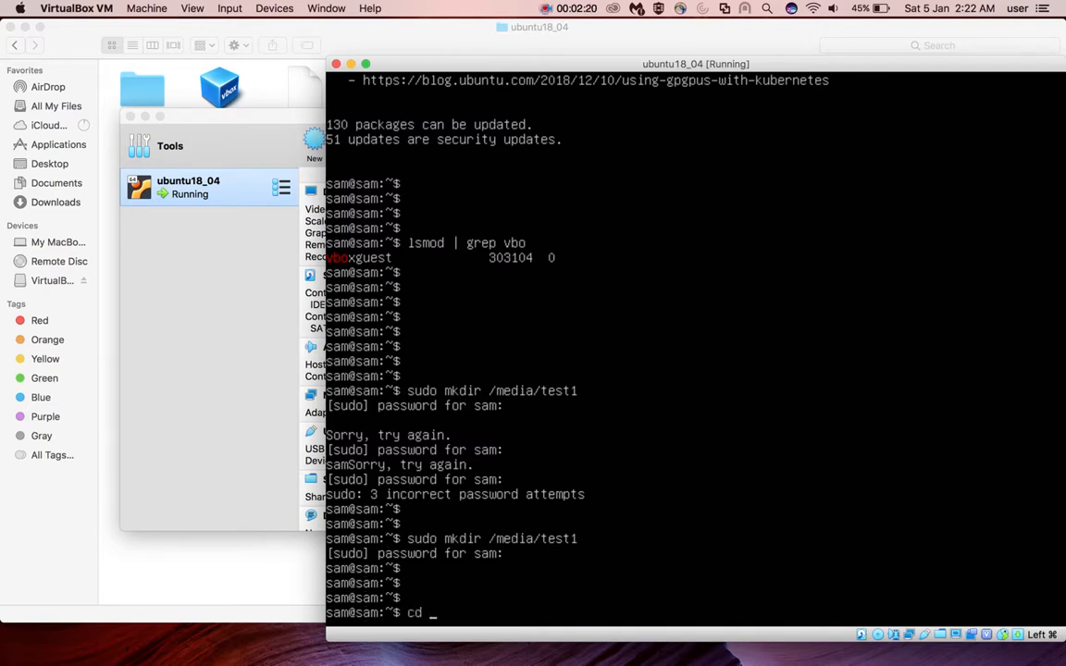
Step: Change into the /media/test1 directory
text(/media/)
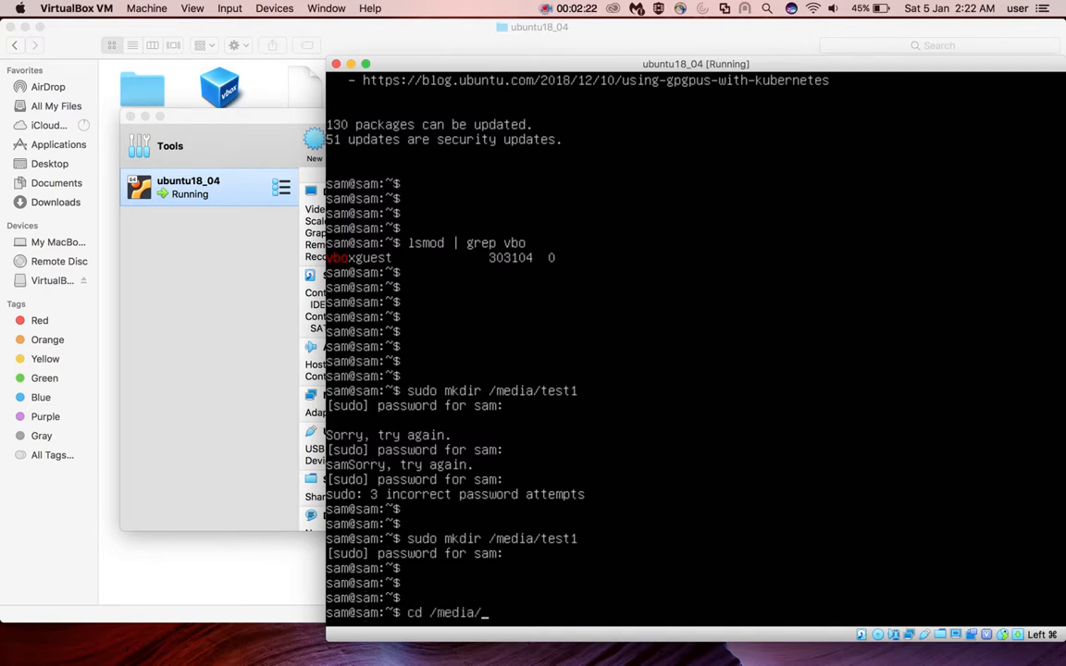
key(Return)
text(sudo)
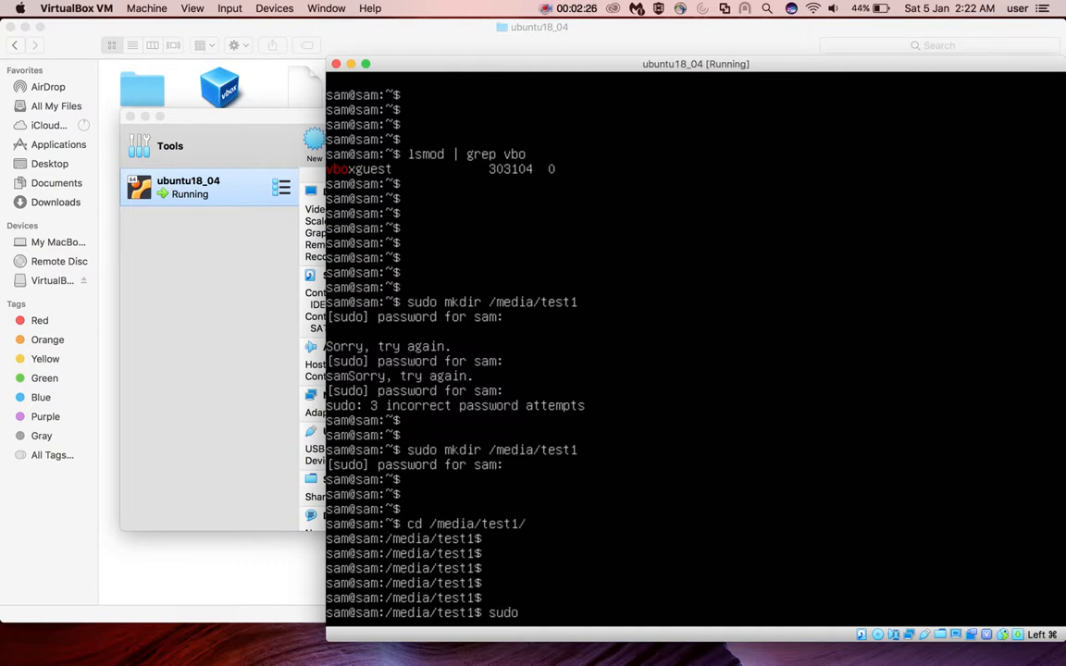
Step: Mount /dev/cdrom at /media/test1 with sudo mount
text(mount /)
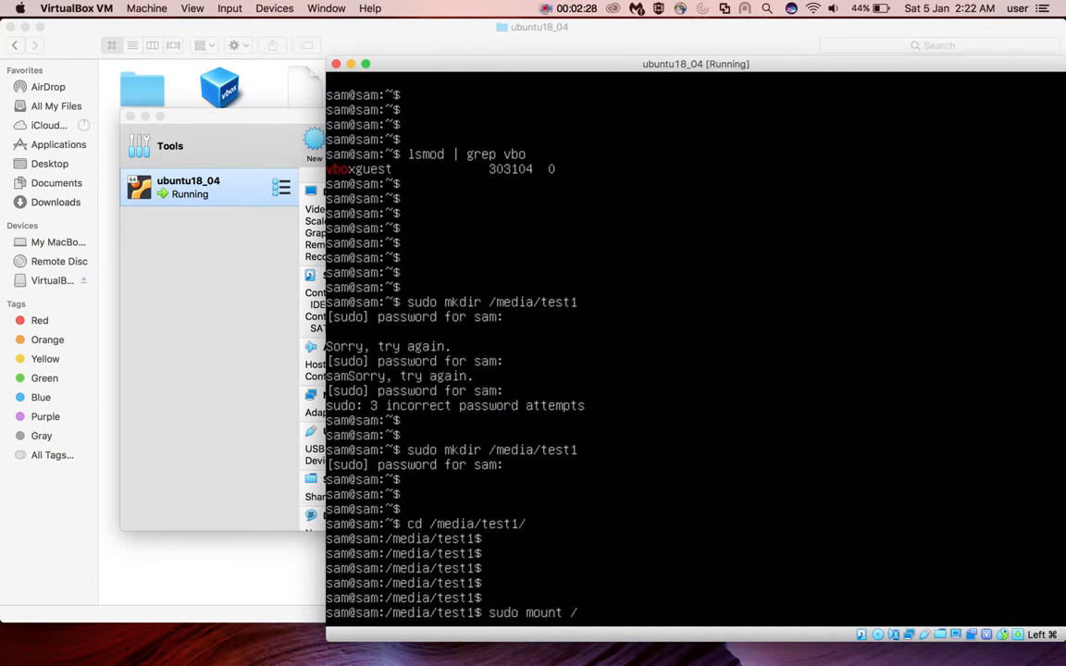
text(ev/)
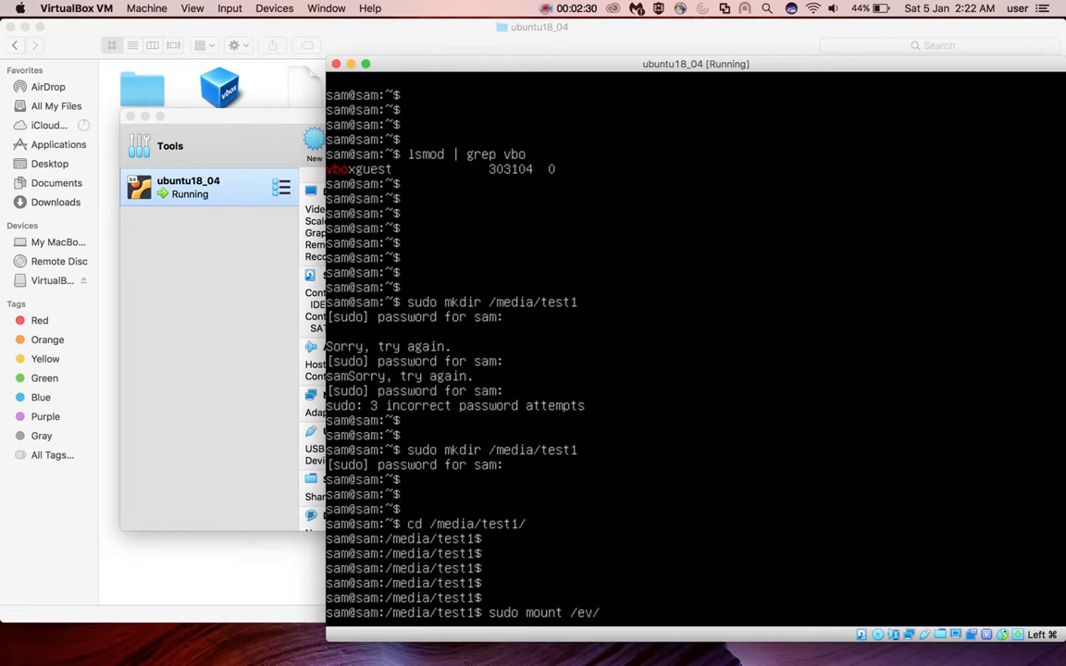
text(d)
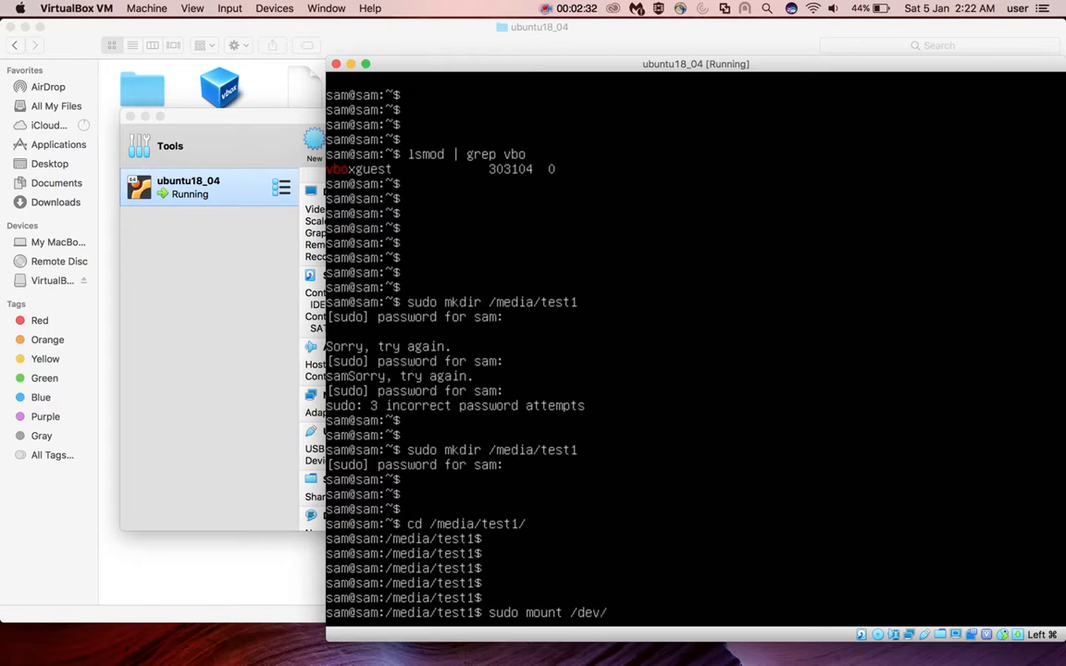
text(cdrom)
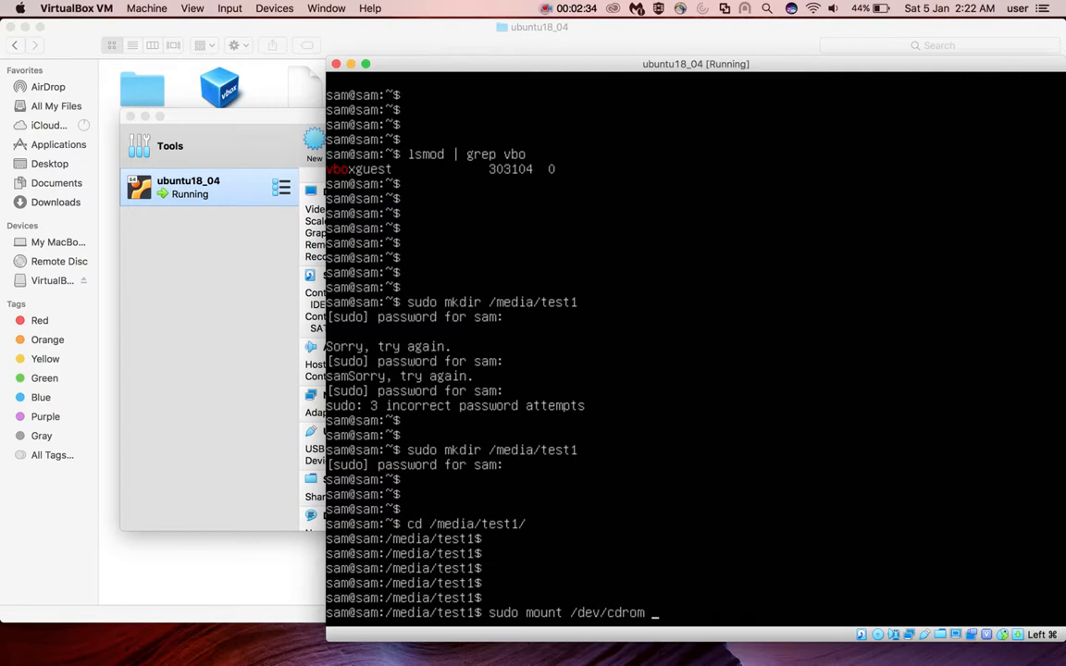
text(/media/test1)
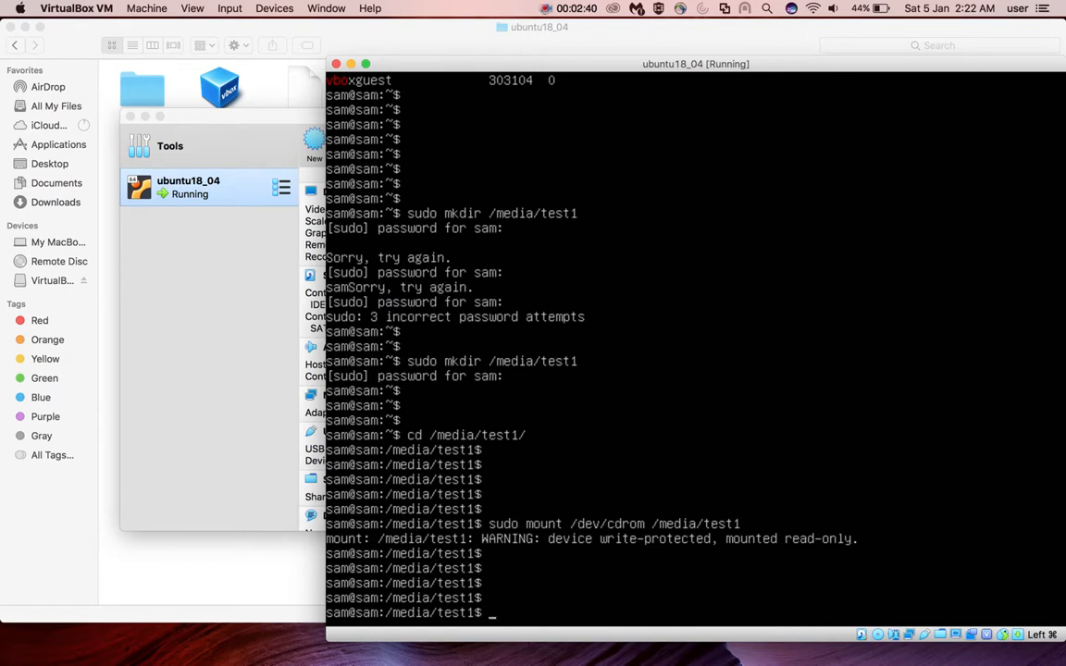
Step: Re-enter test1 and list its contents, showing VBoxLinuxAdditions.run among the installer files
text(ls)
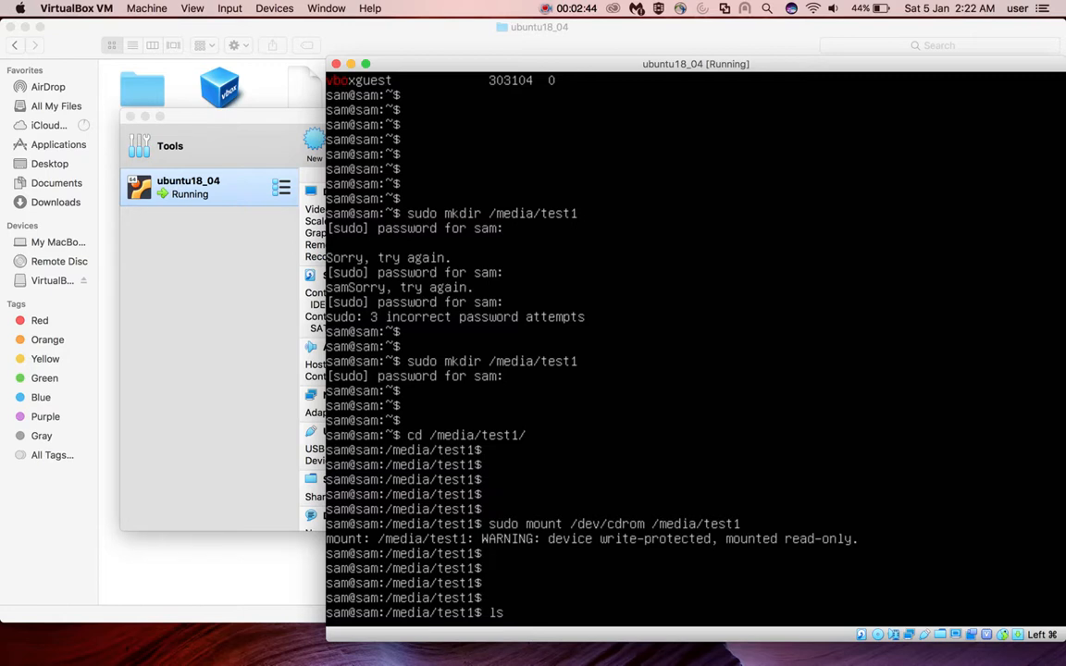
key(Return)
text(sudo mount /dev/cdrom /media/test1)
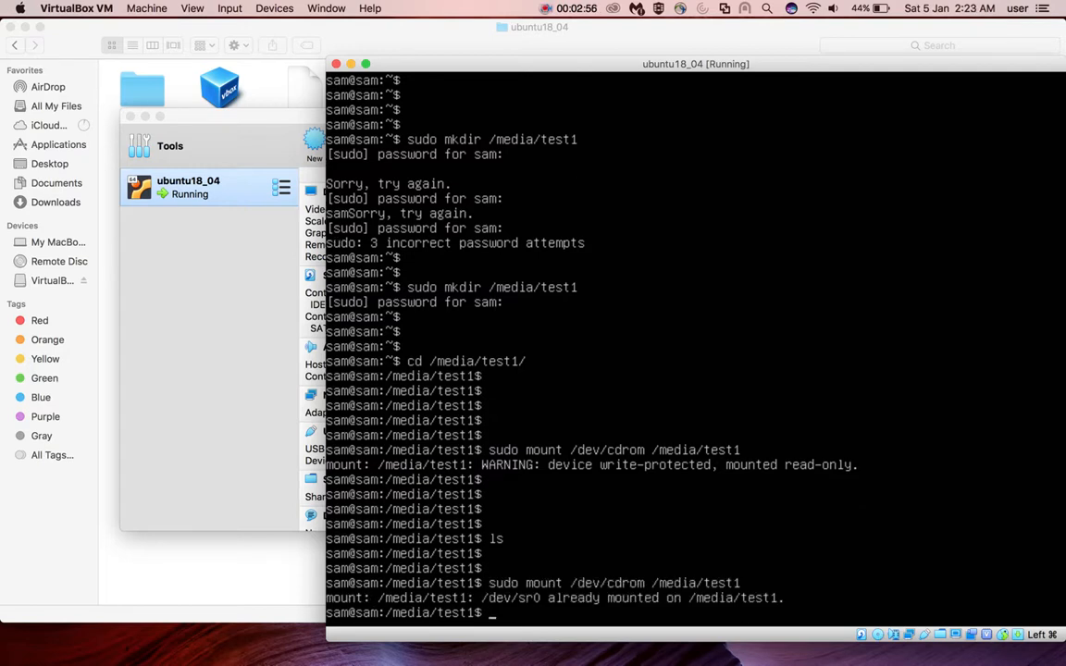
key(Return)
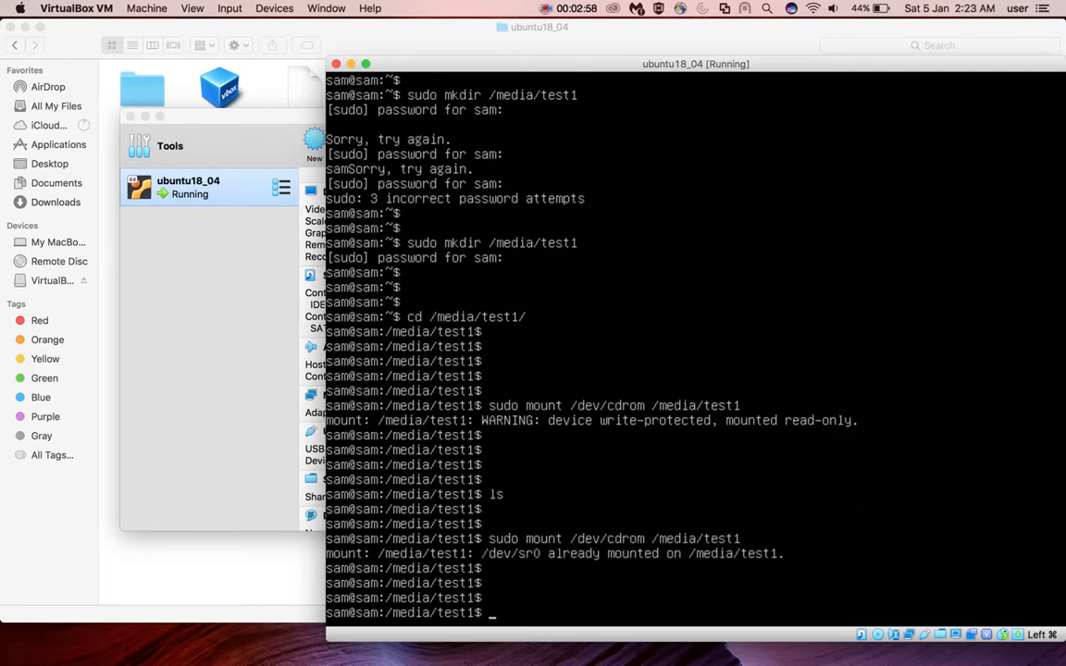
text(ls)
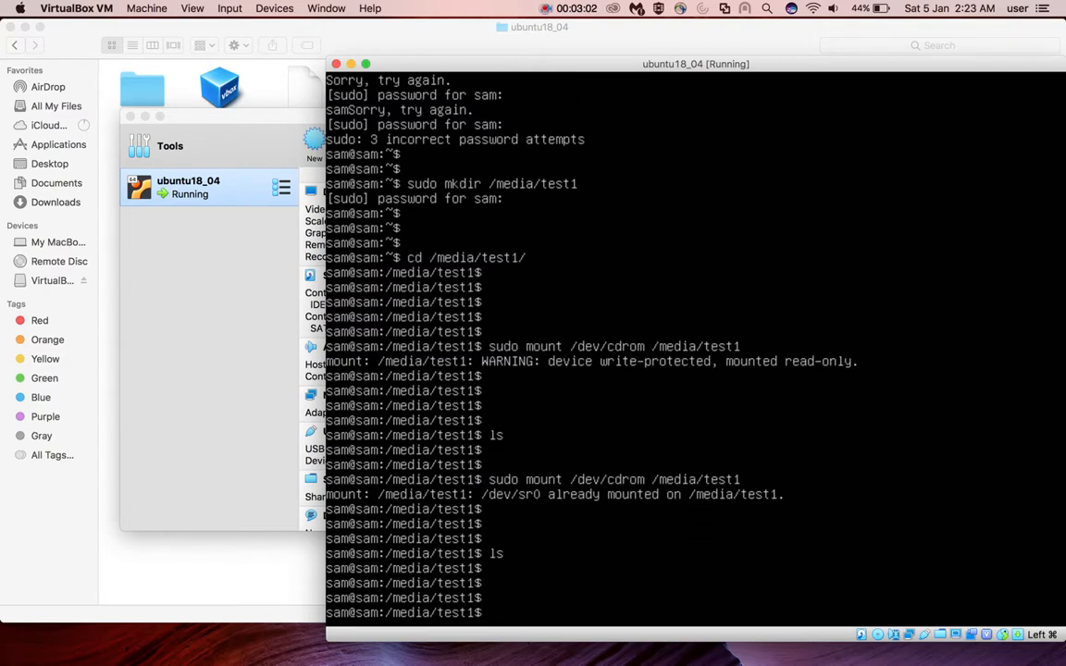
text(cd ../)
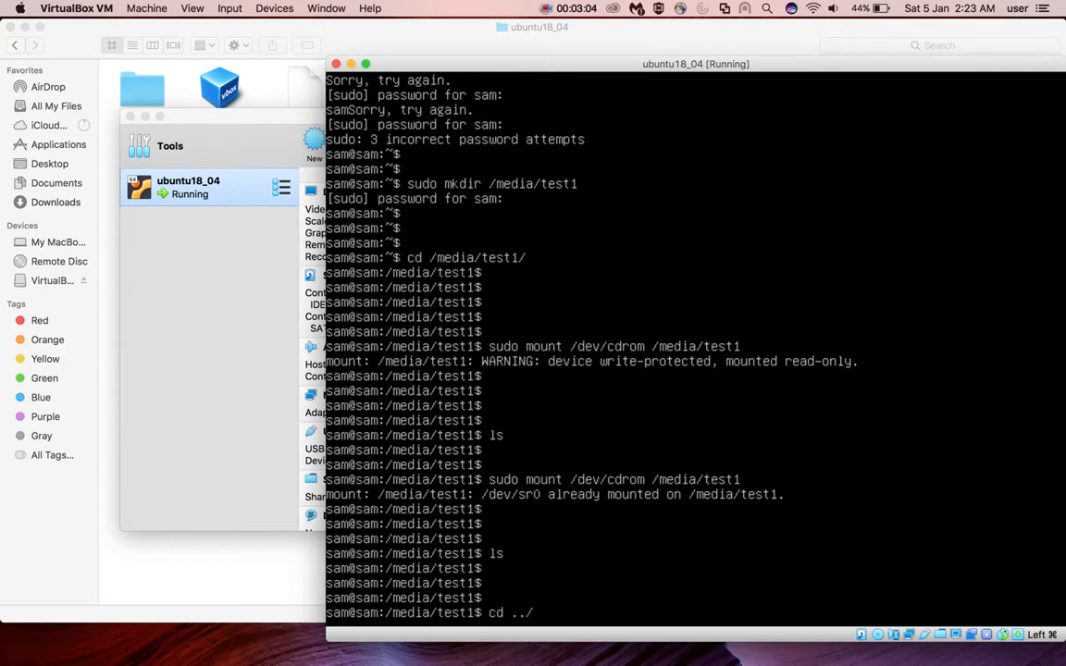
text(cd)
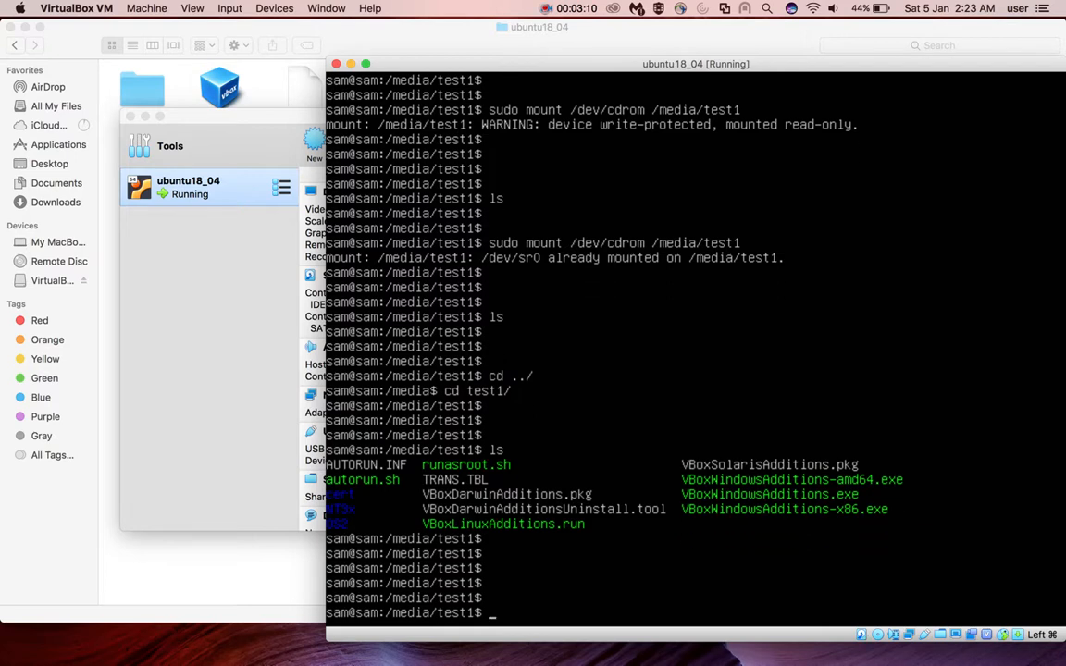
Step: Run sudo ./VBoxLinuxAdditions.run to install the Guest Additions
text(sudo ./V)
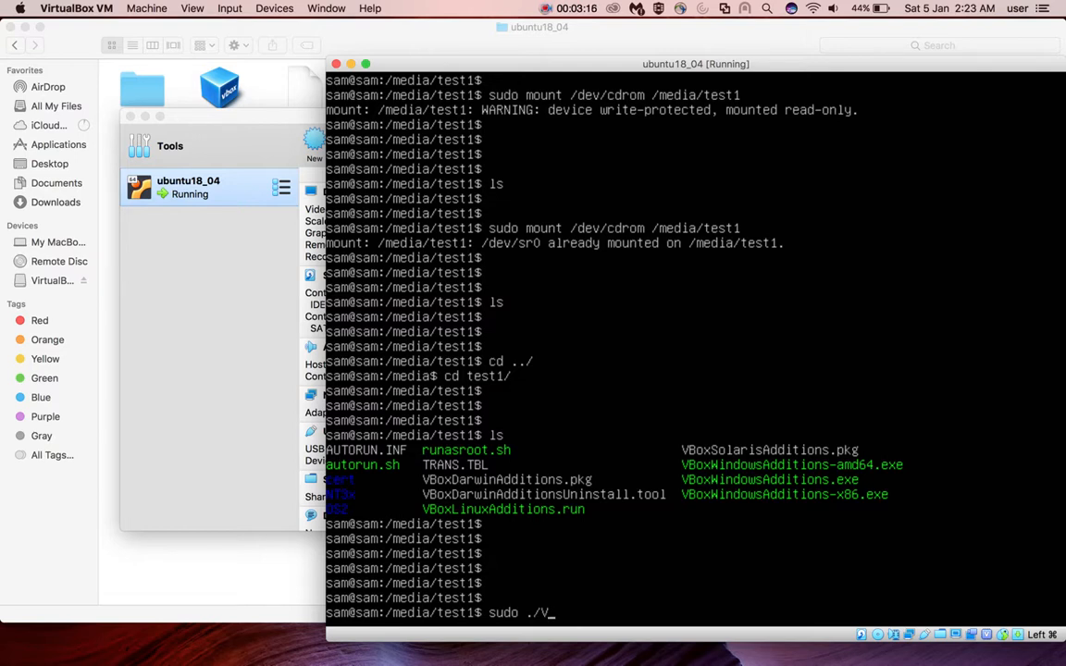
text(BoxLinuxAdditions.run)
text(ls)
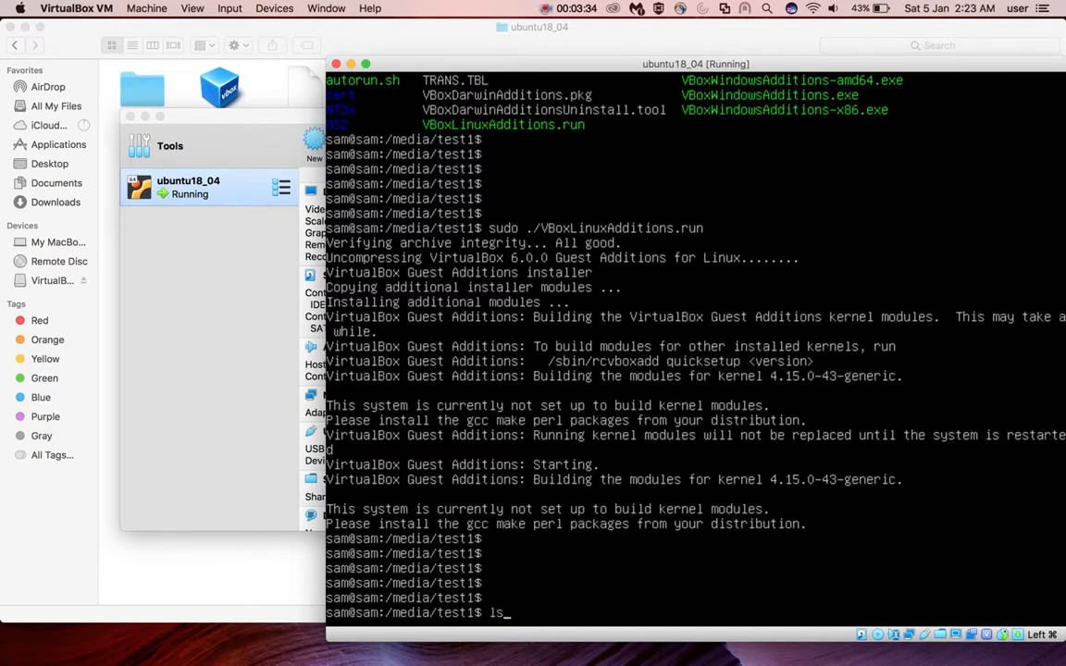
Step: Rerun lsmod | grep vbo, now listing vboxvideo, vboxsf and vboxguest
text(mod | grep vbo)
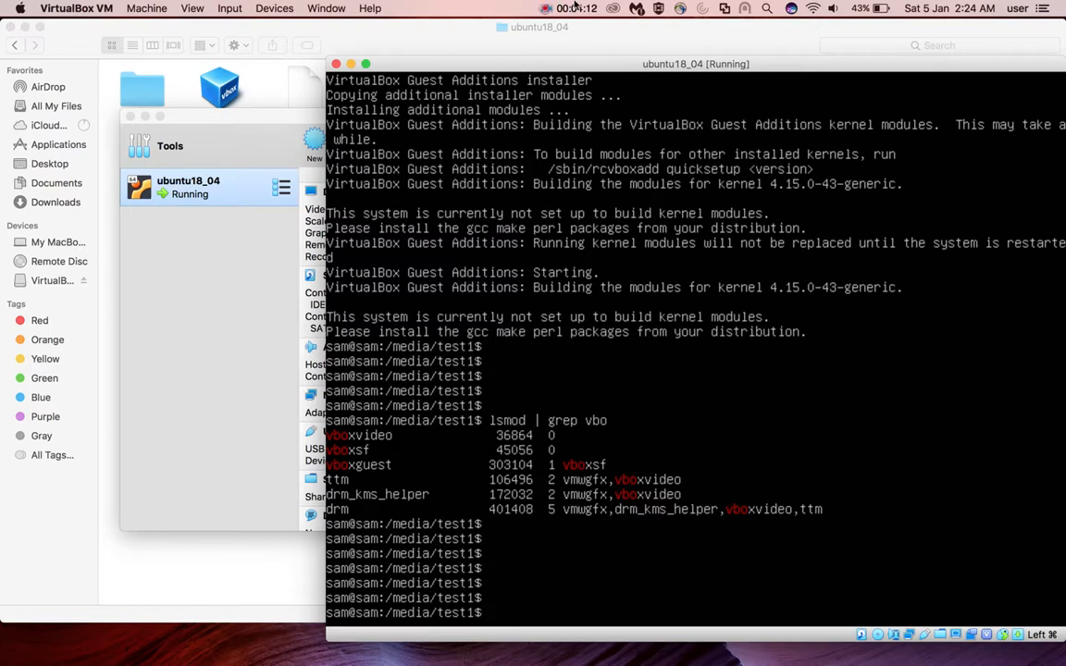
mouse_move(259, 126)
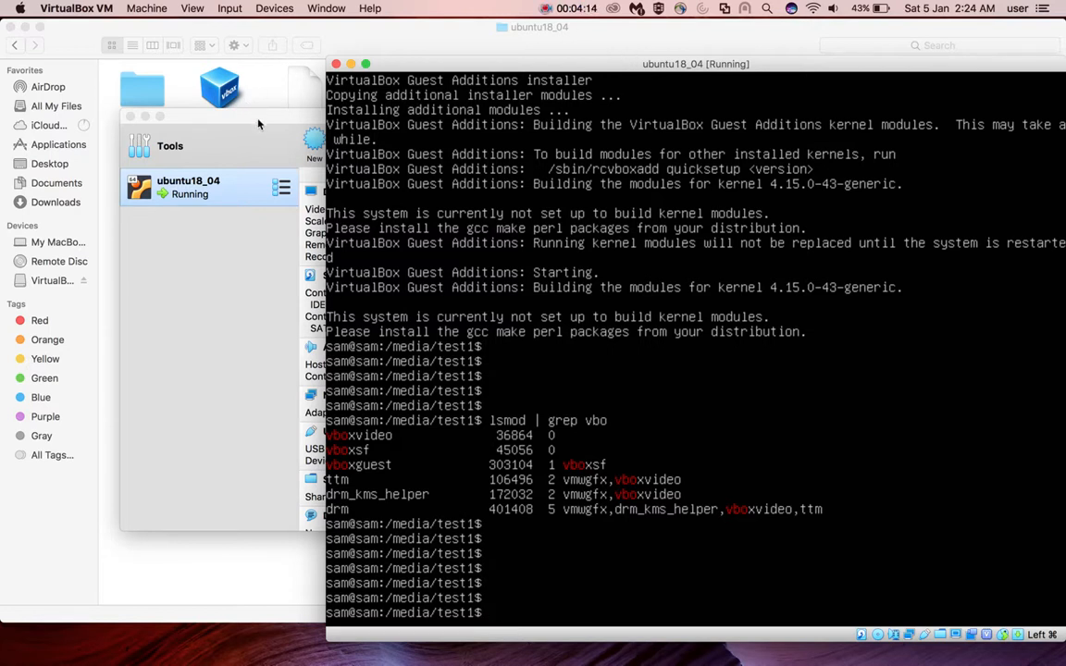